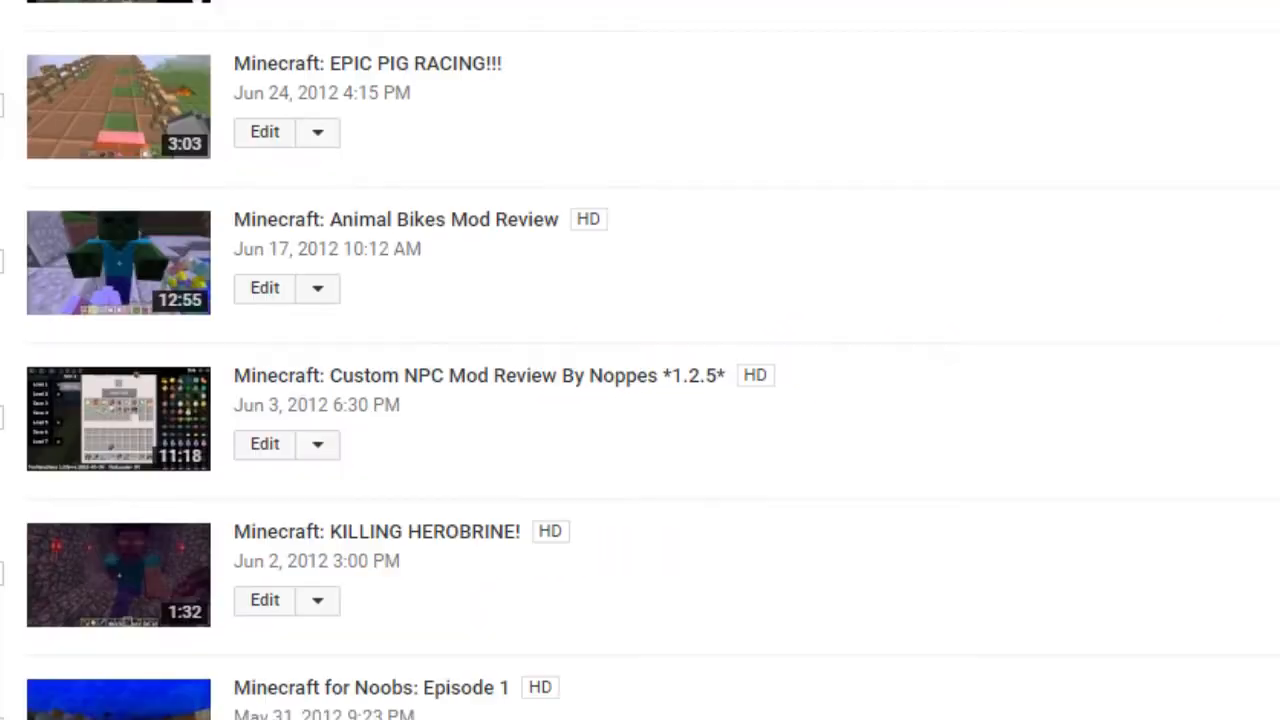
# Scroll down through the Video Manager list of 2012 Minecraft uploads
pyautogui.scroll(-3)
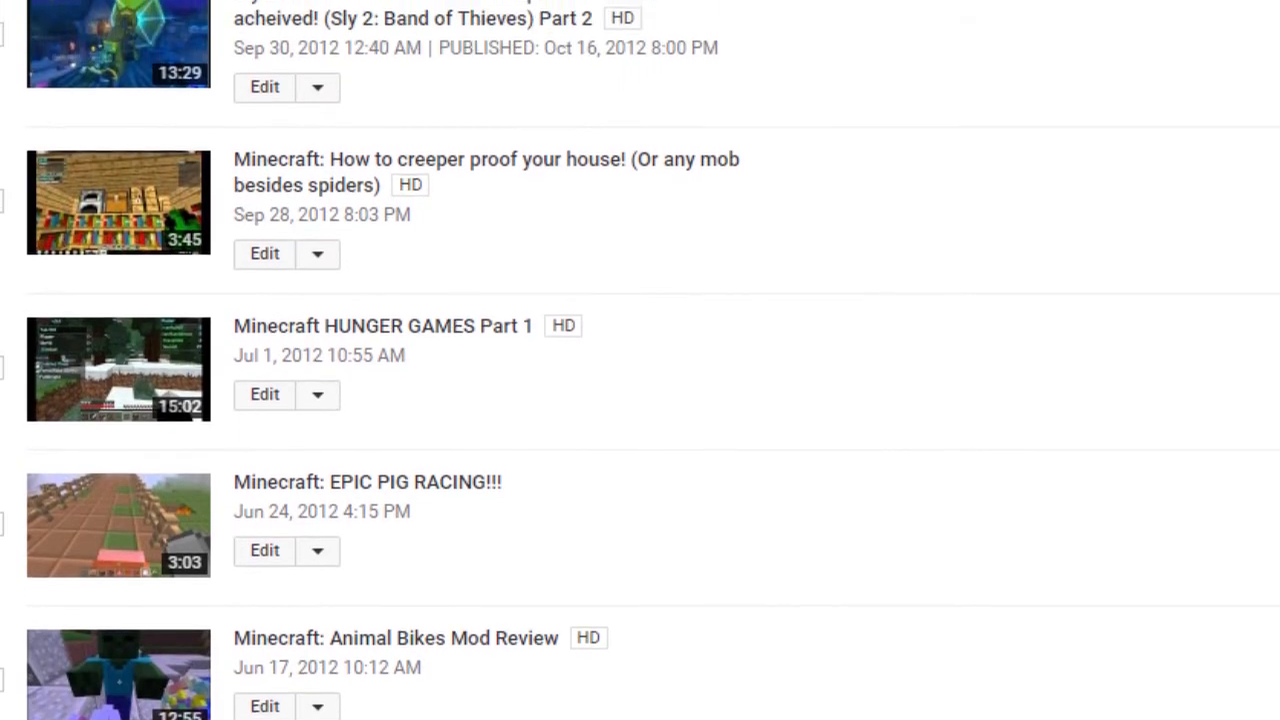
pyautogui.scroll(-3)
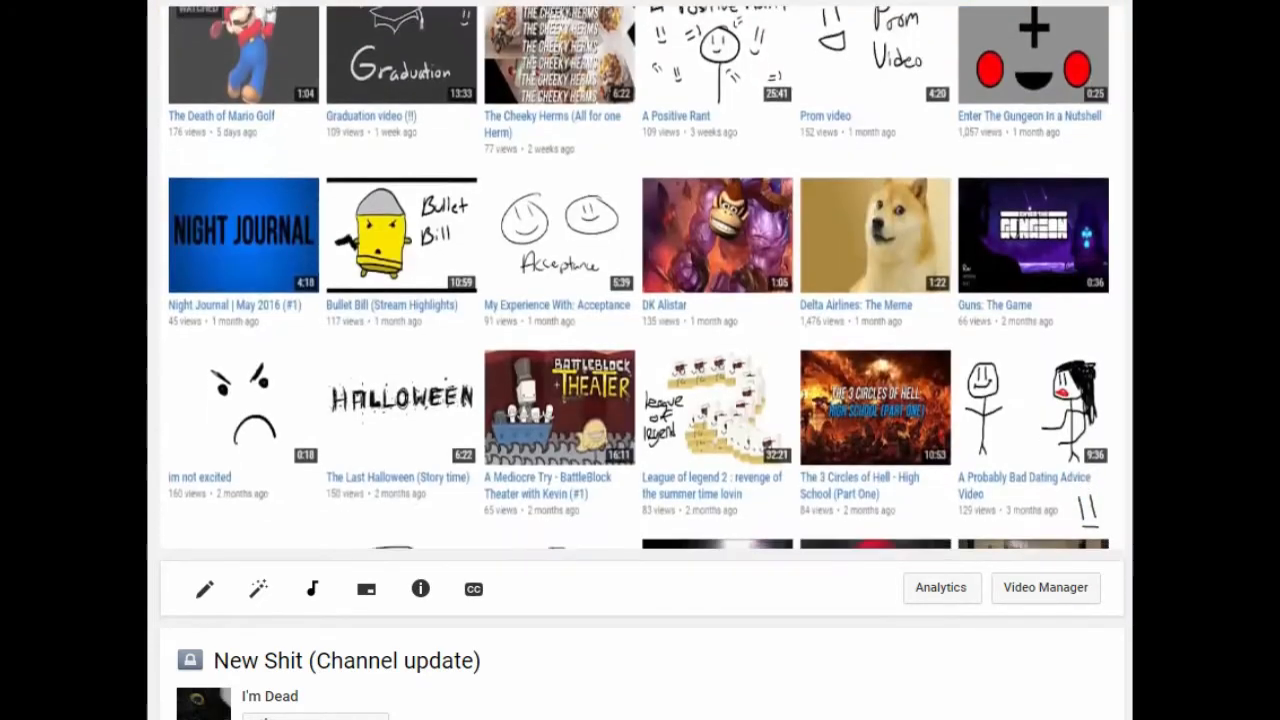
# Edit the '(#5) Thunder Cat - Pokemon Diamond' video and begin typing a description
pyautogui.scroll(-3)
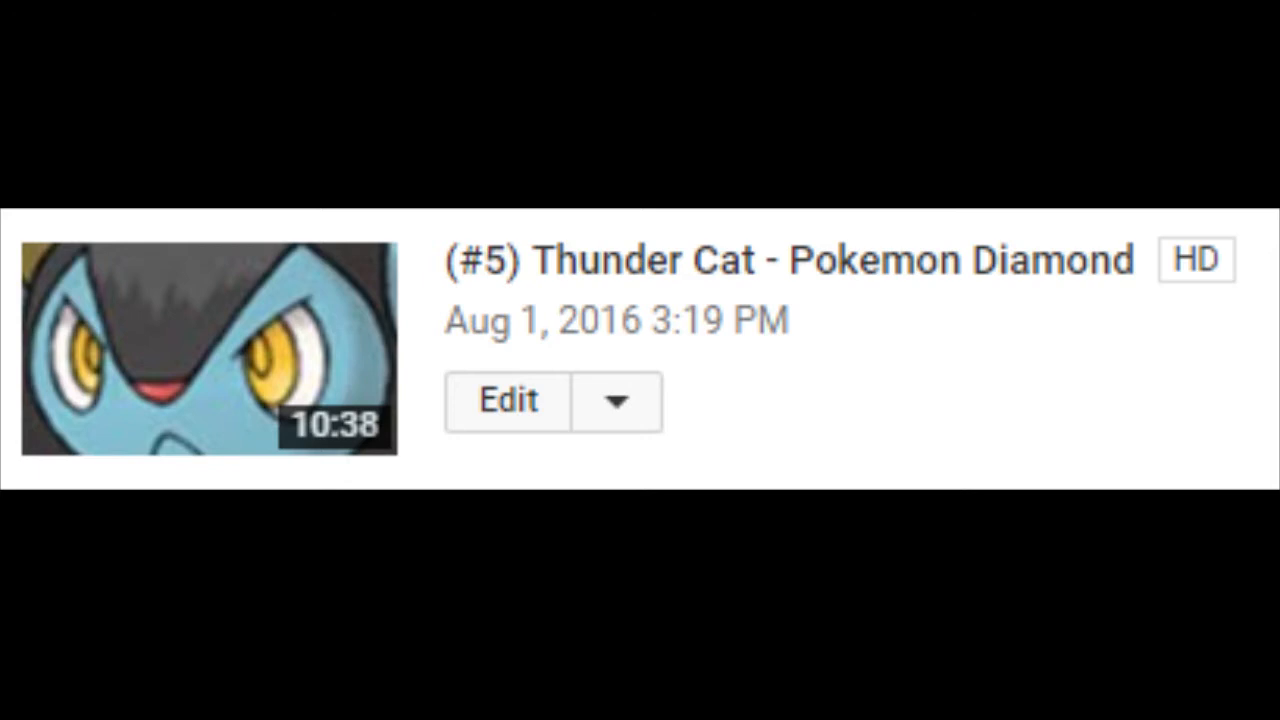
pyautogui.click(508, 400)
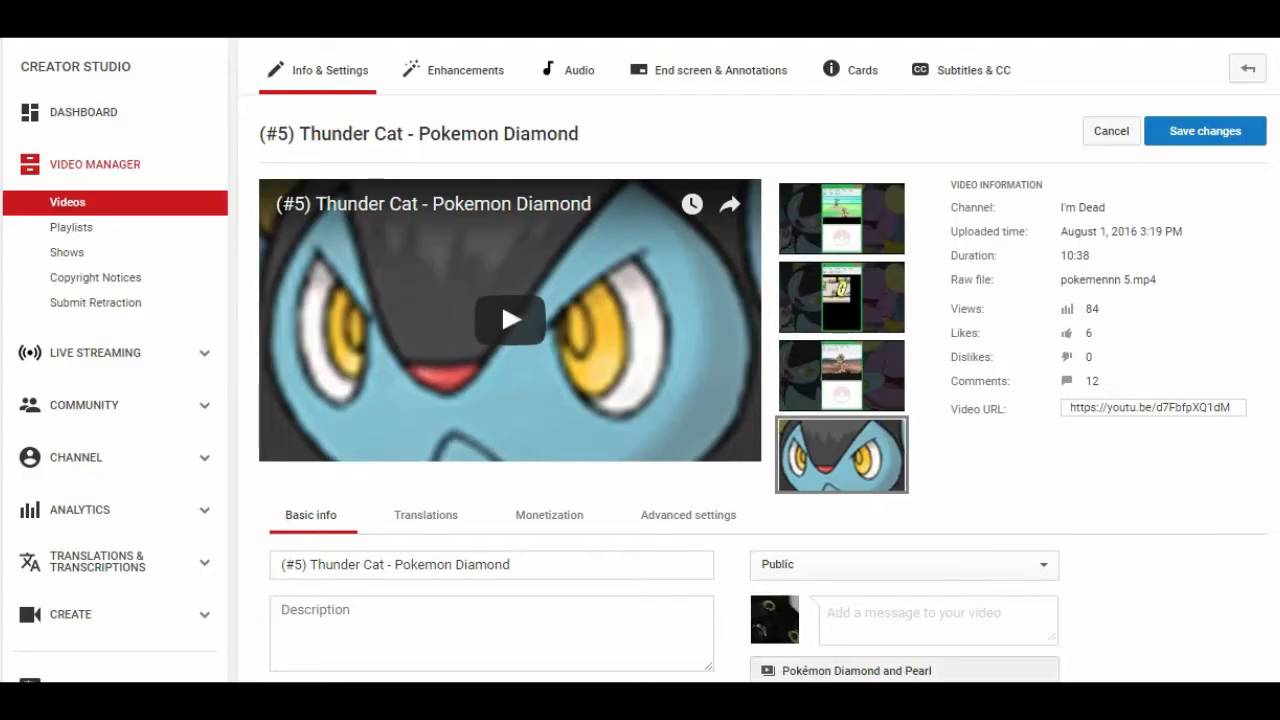
pyautogui.write('why am i')
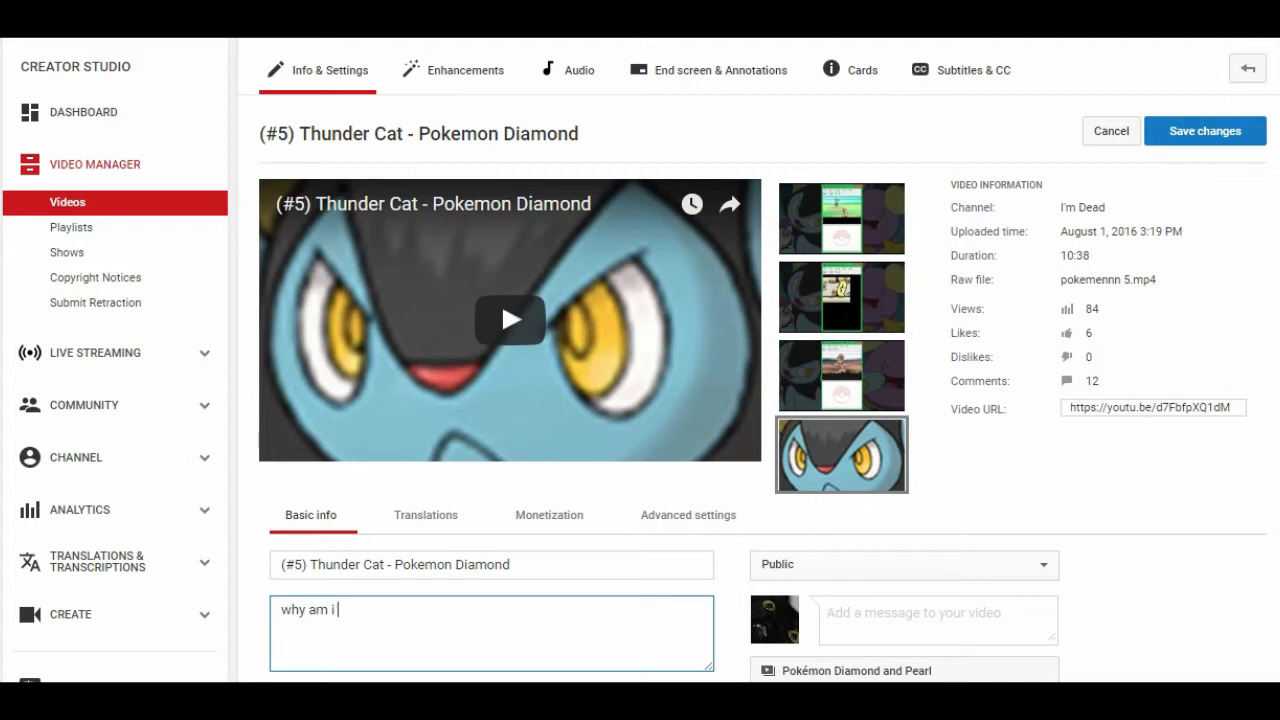
pyautogui.write('here')
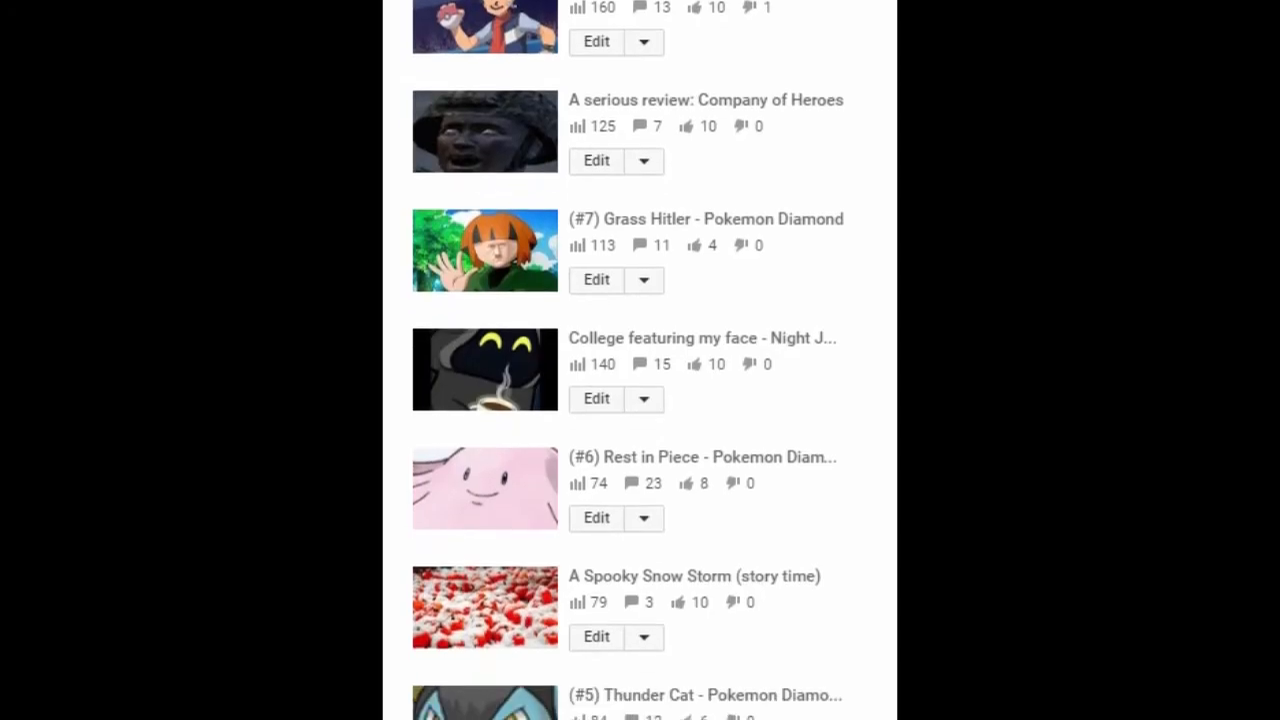
# Scroll down the uploads list past older videos, reviewing view, comment and like counts
pyautogui.scroll(-3)
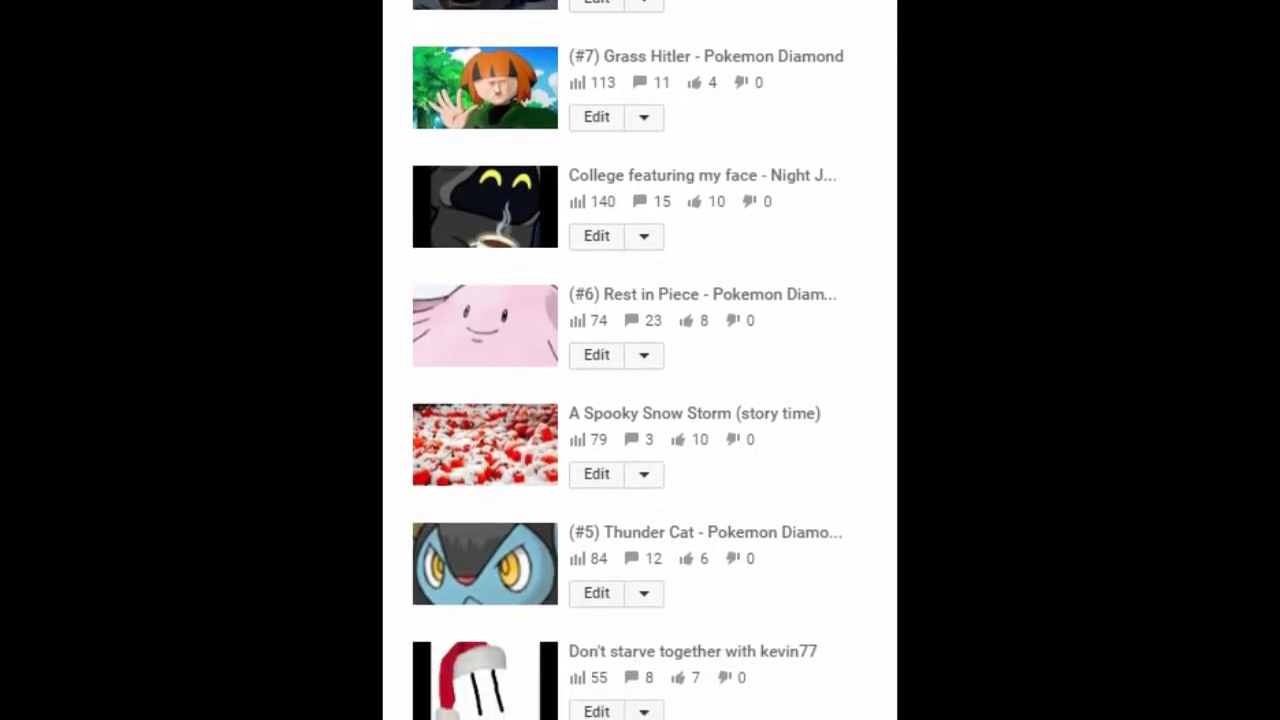
pyautogui.scroll(-3)
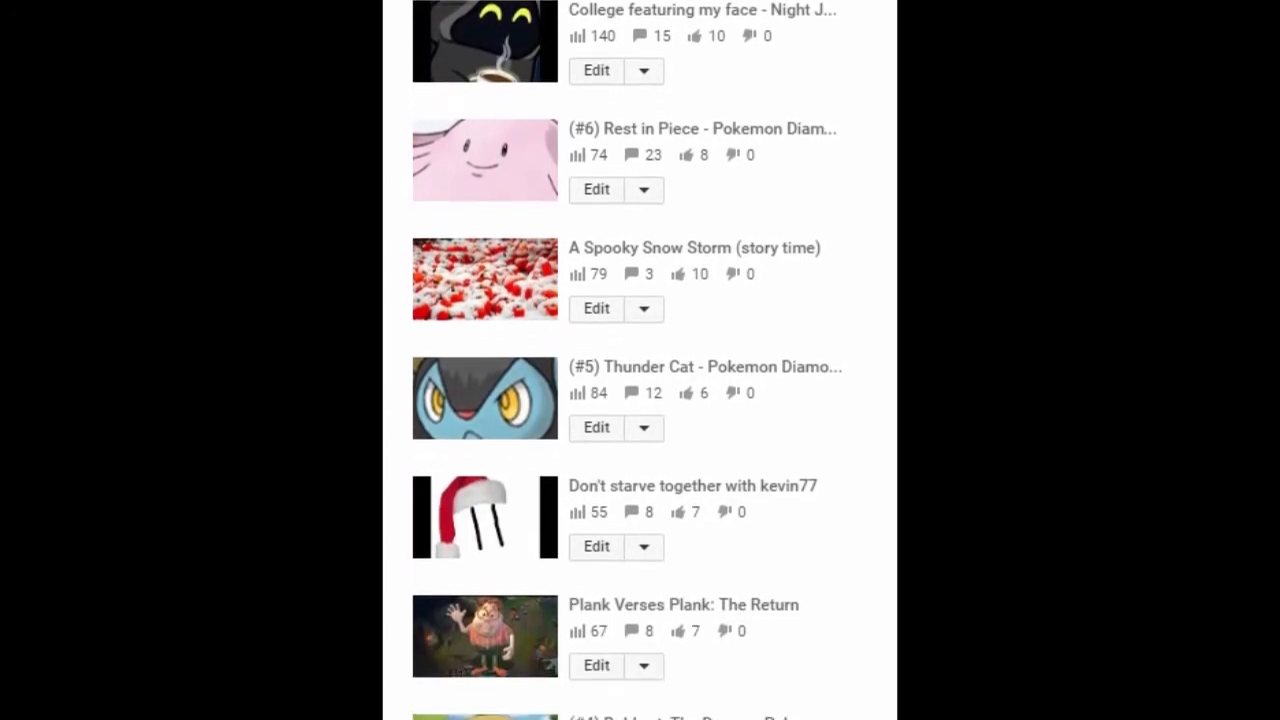
pyautogui.scroll(-3)
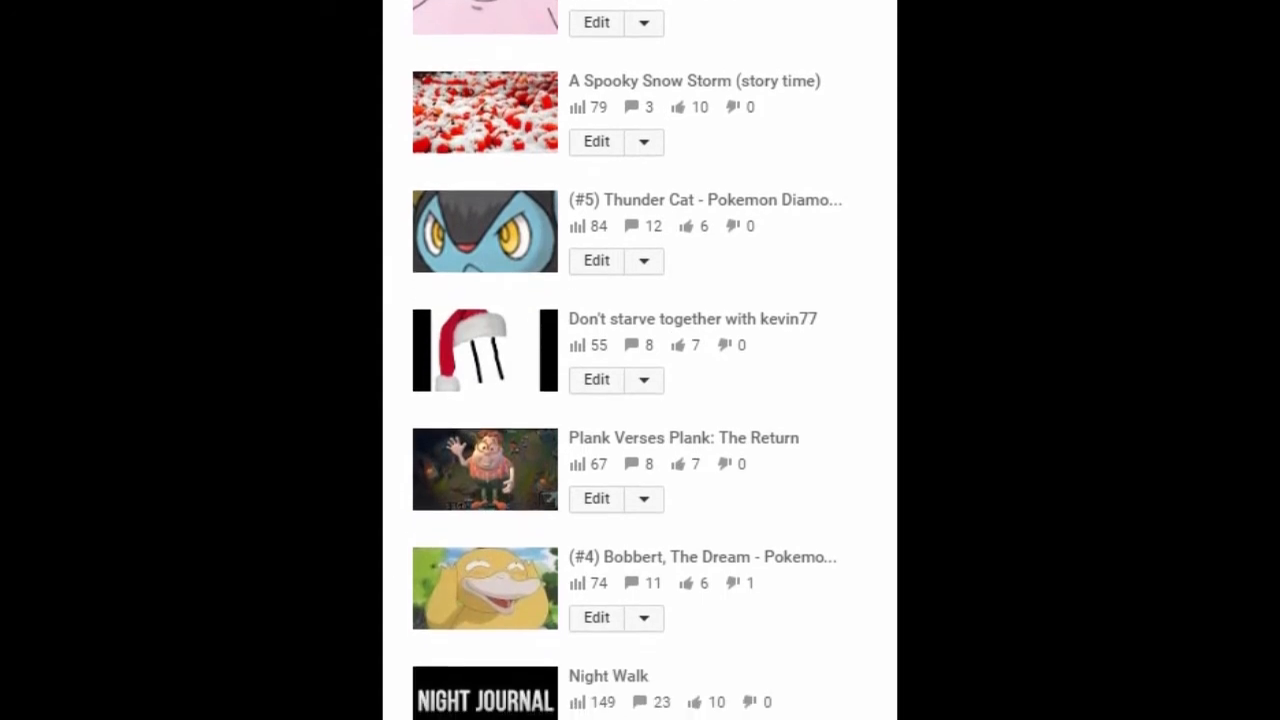
pyautogui.scroll(-3)
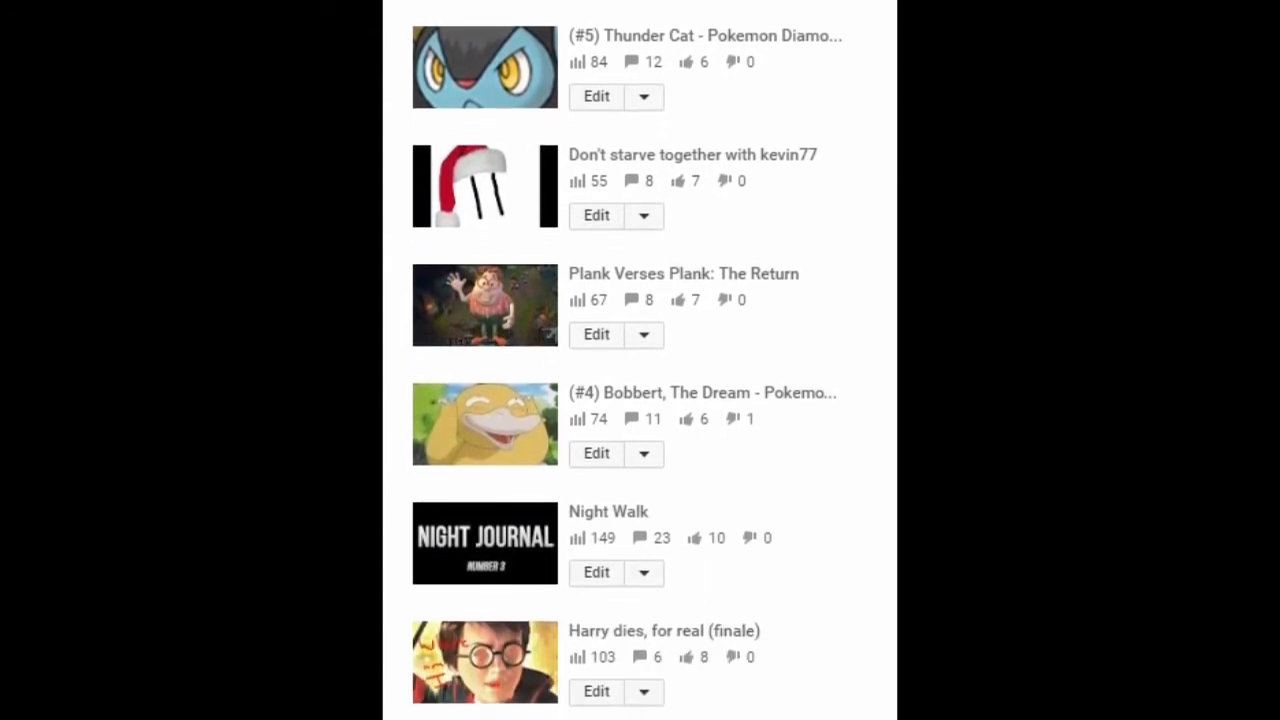
pyautogui.scroll(-3)
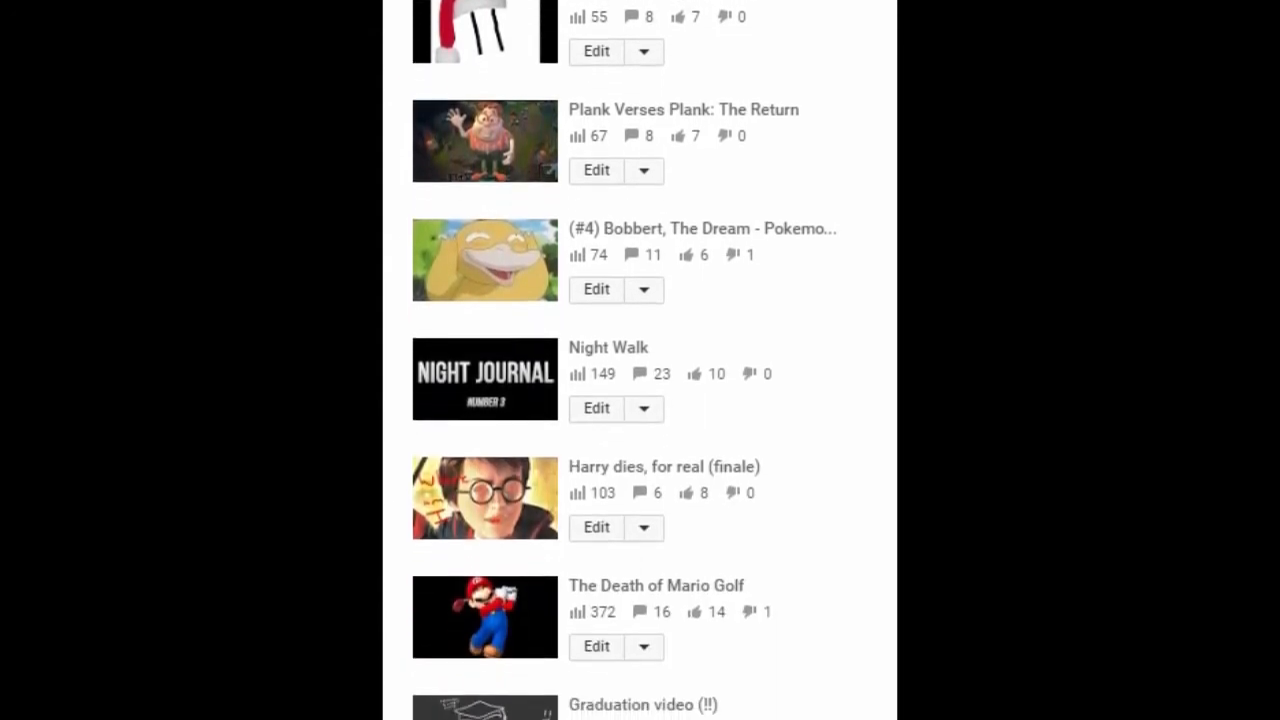
pyautogui.scroll(-3)
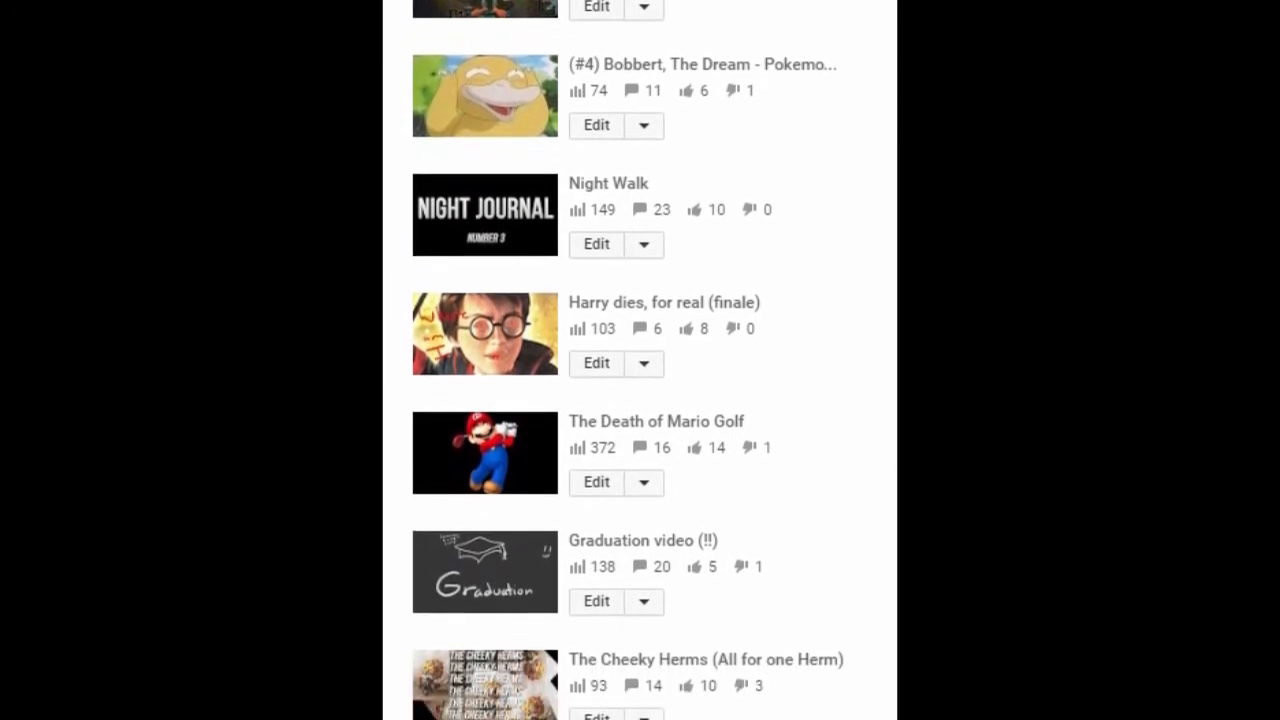
pyautogui.scroll(-3)
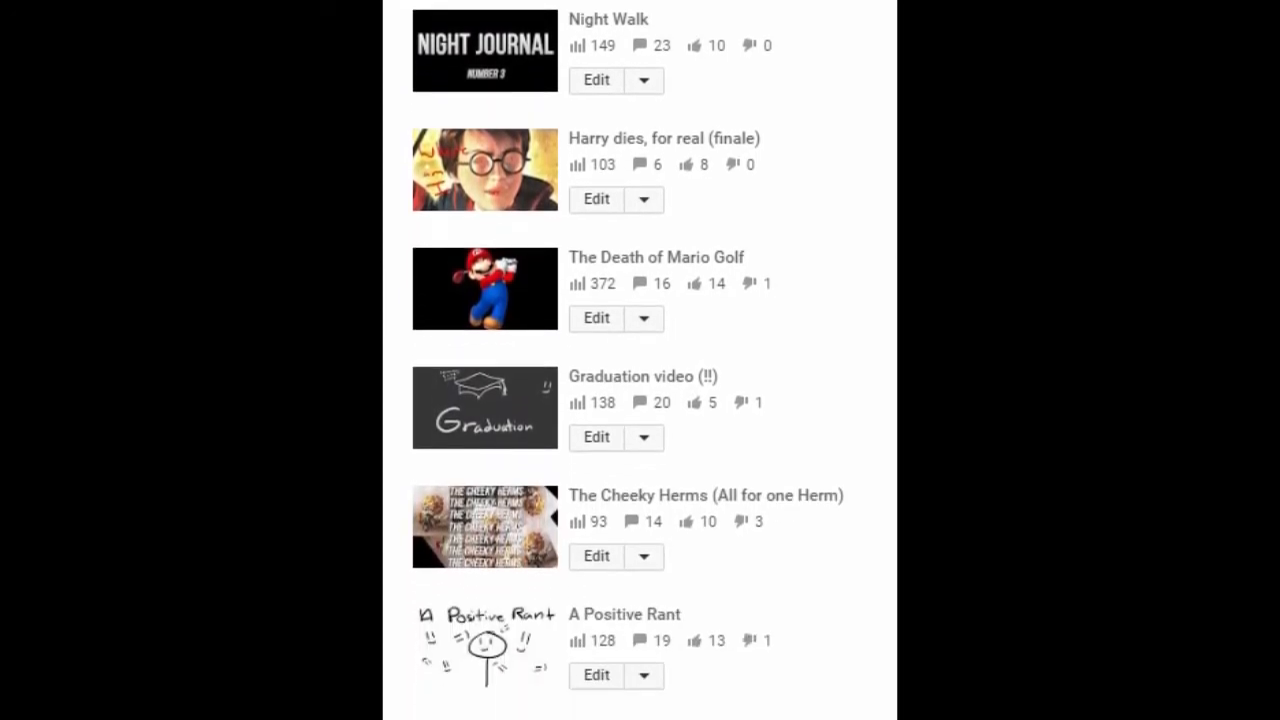
pyautogui.scroll(-3)
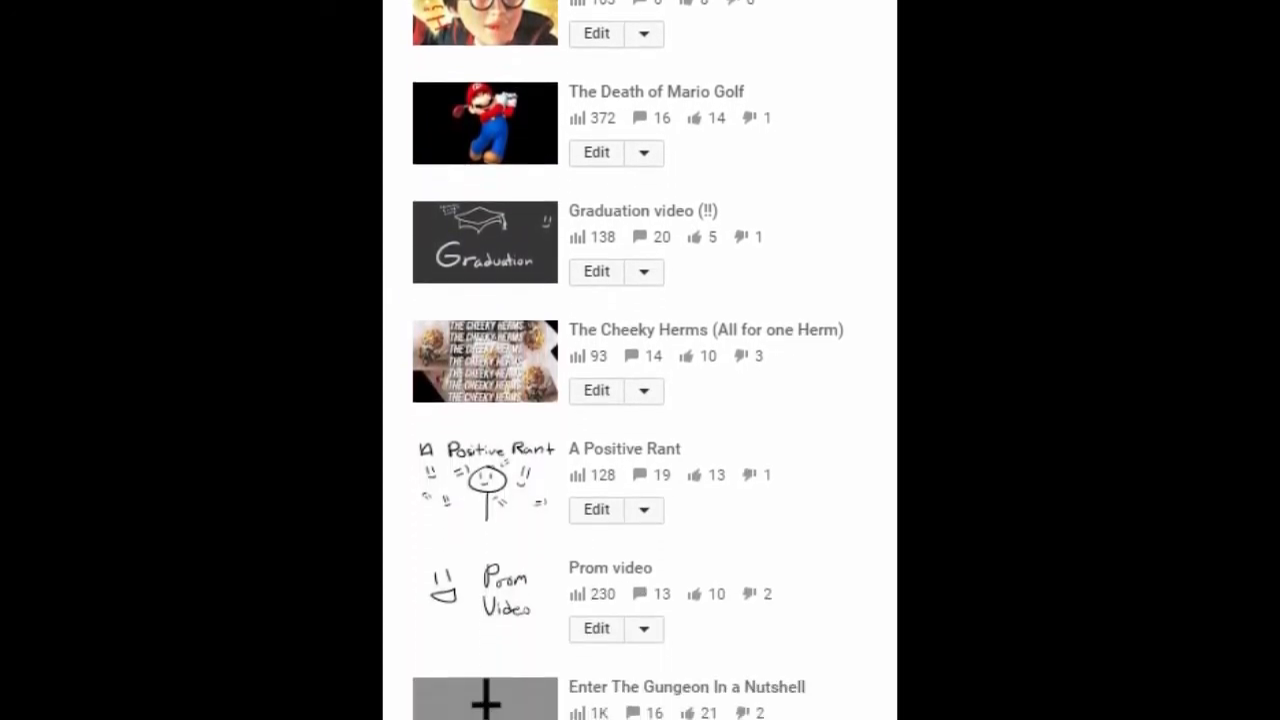
pyautogui.scroll(-3)
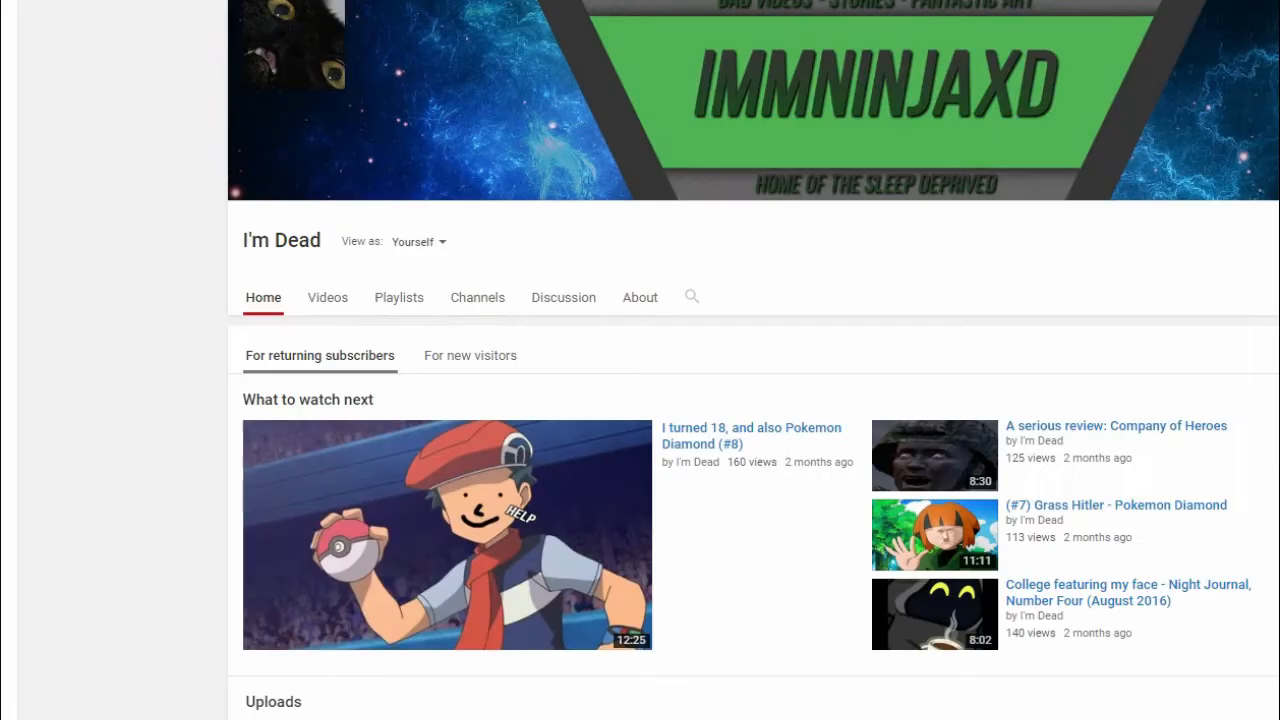
# Inspect the channel name element and rewrite its text to 'dead forever' in DevTools
pyautogui.rightClick(282, 240)
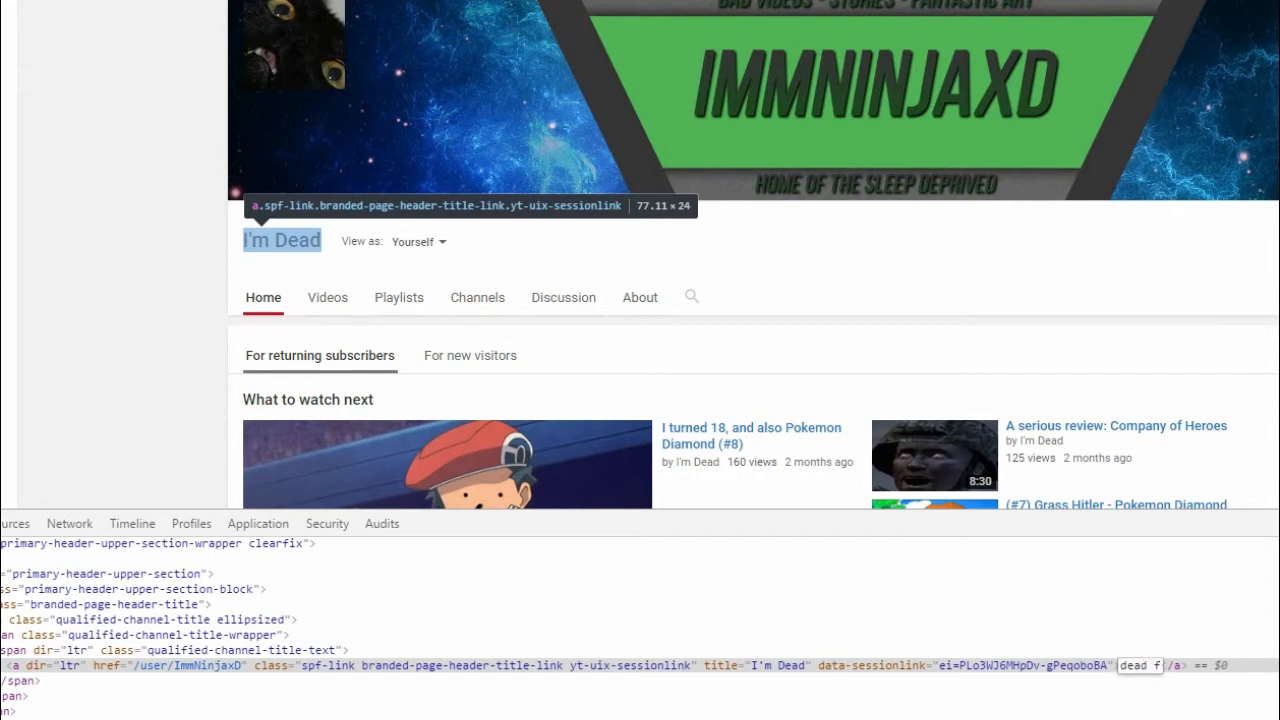
pyautogui.write('dead forever')
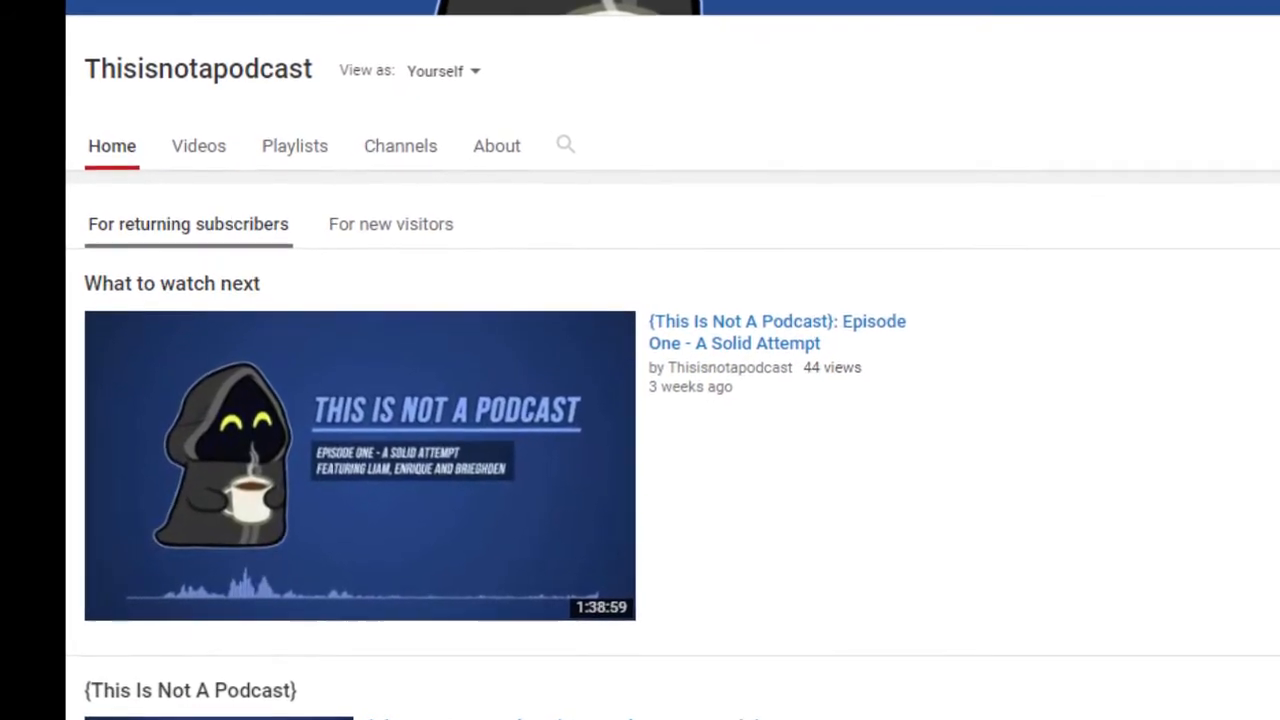
# Scroll through the Thisisnotapodcast channel Home and the podcast website's 'First Episode!' post
pyautogui.scroll(-3)
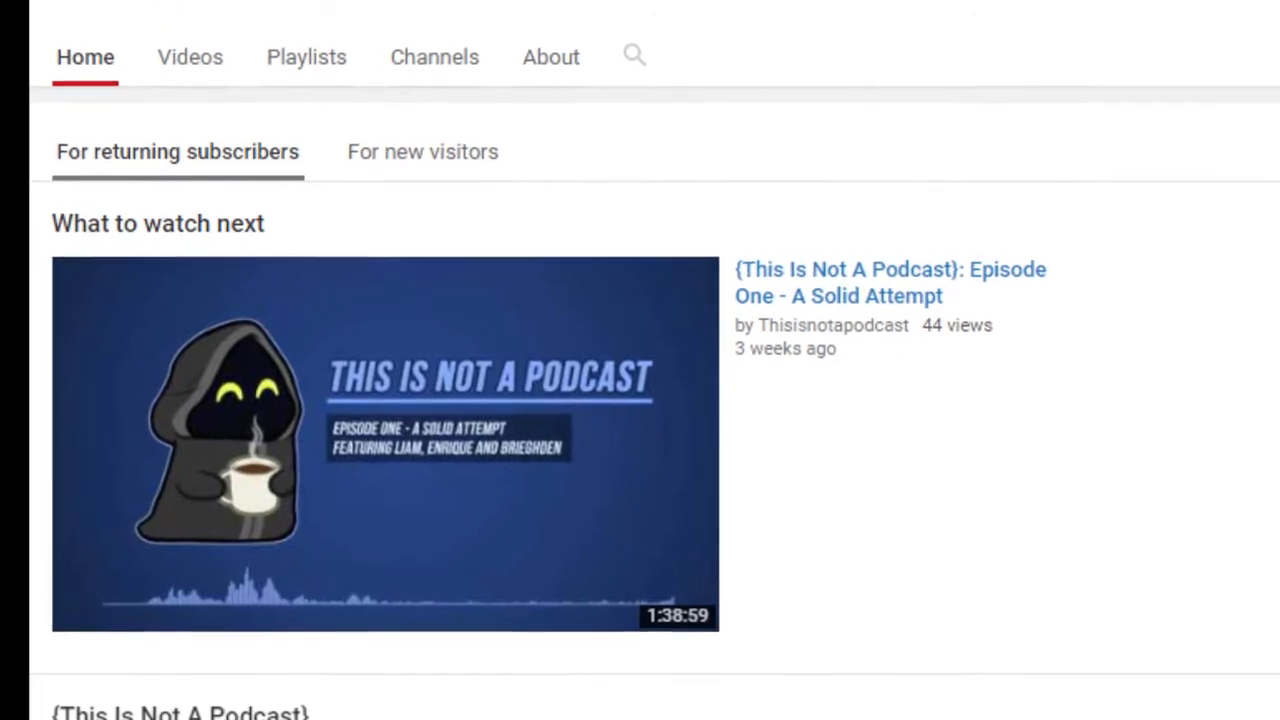
pyautogui.scroll(-3)
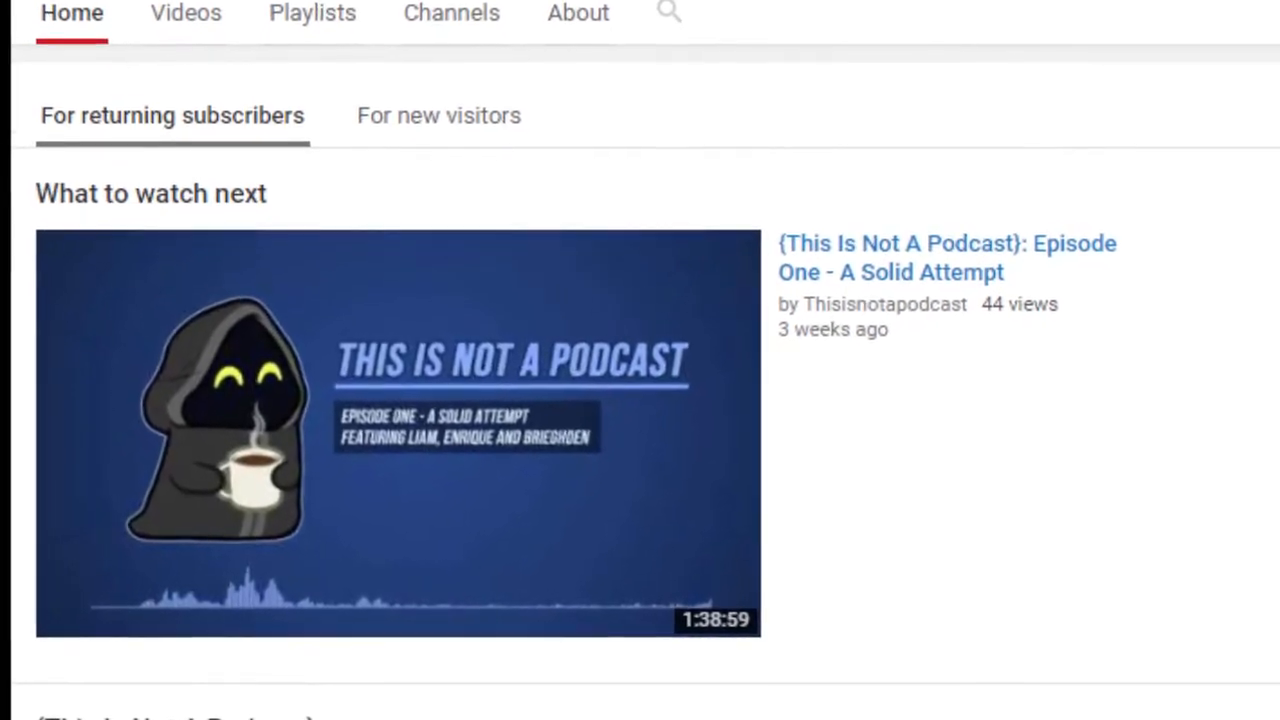
pyautogui.scroll(-3)
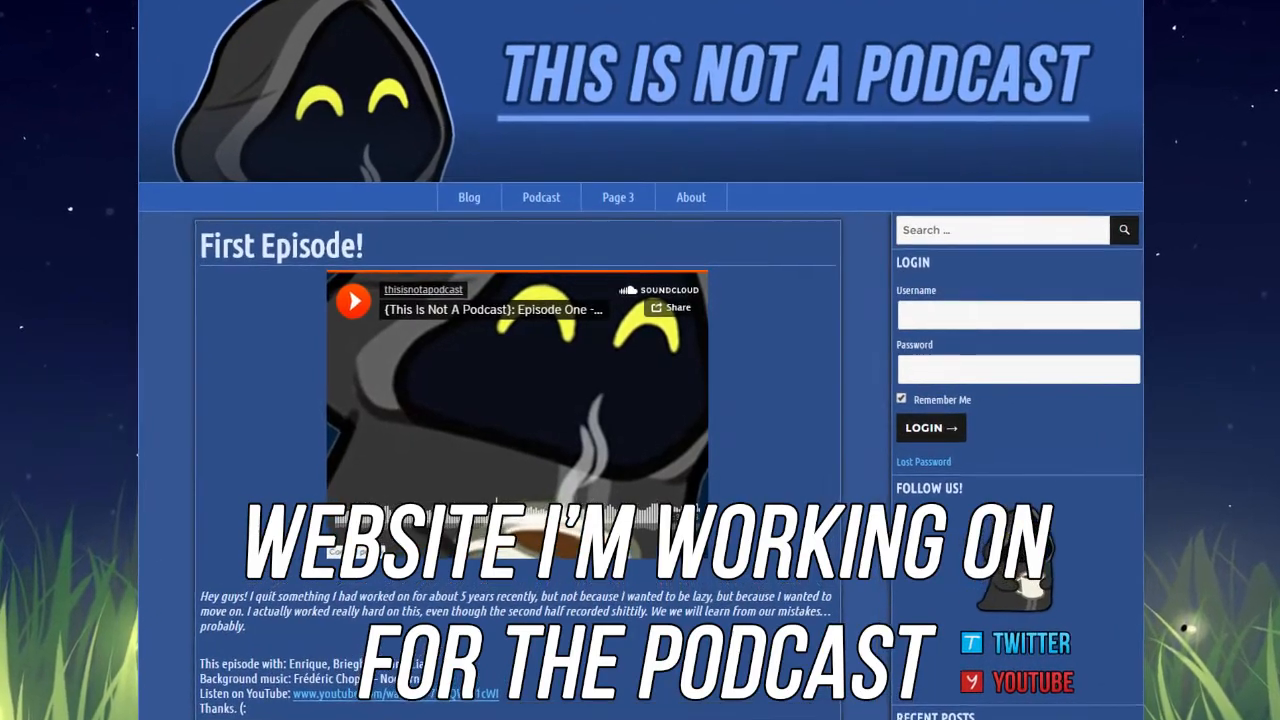
pyautogui.scroll(-3)
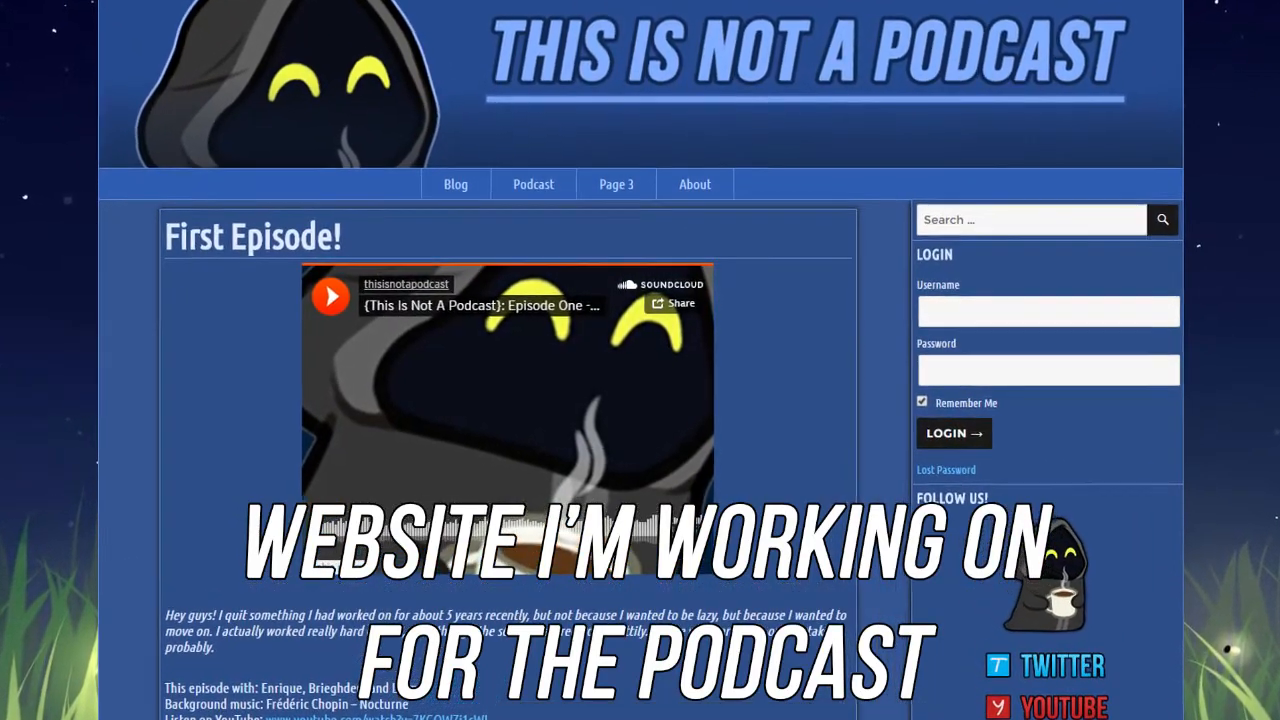
pyautogui.scroll(-3)
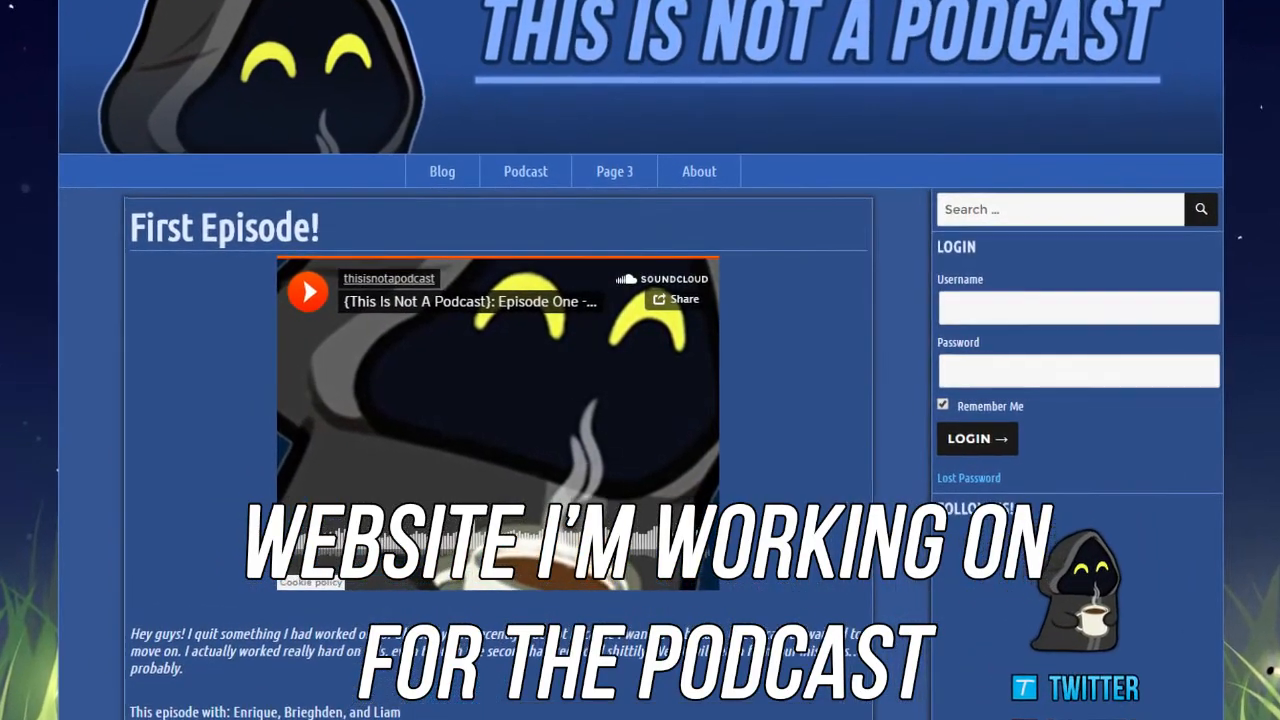